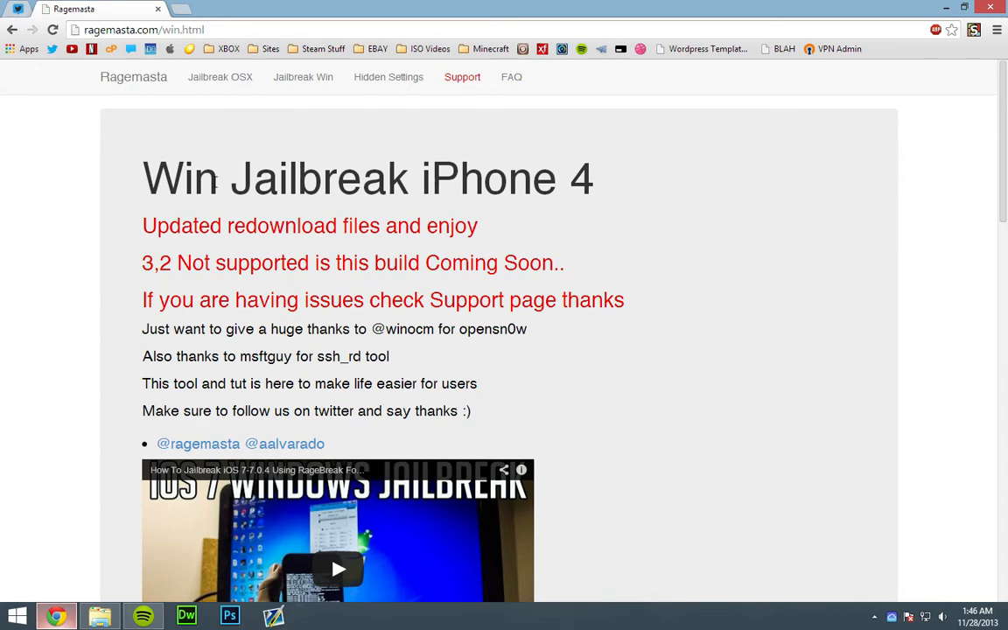
Review the Download Windows JB and Update Zip section, then bring up the RageBreak icon's options
{"action": "scroll", "scroll_direction": "down", "scroll_amount": 3}
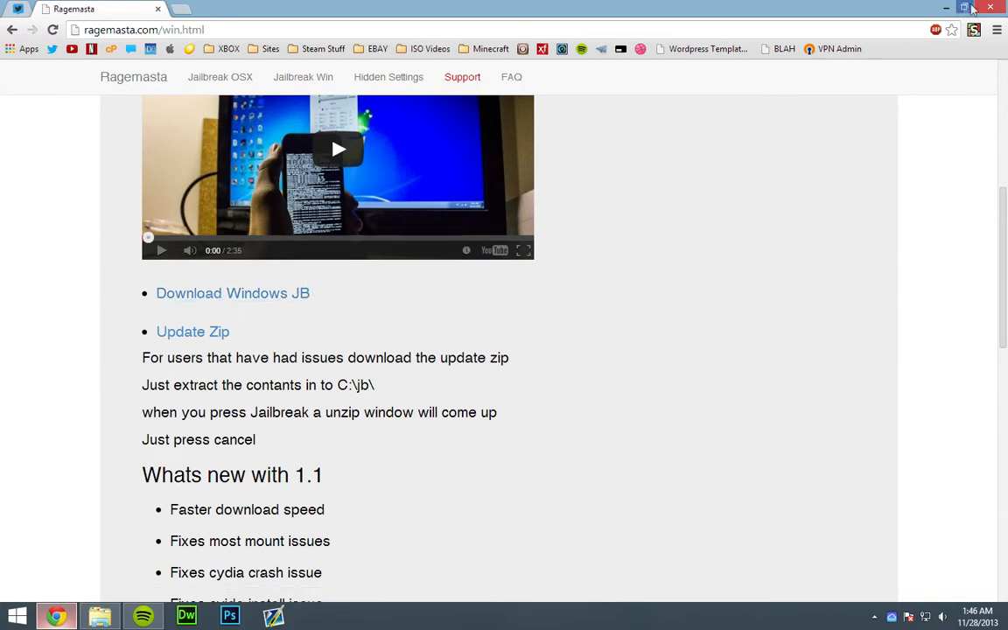
{"action": "right_click", "coordinate": [497, 254]}
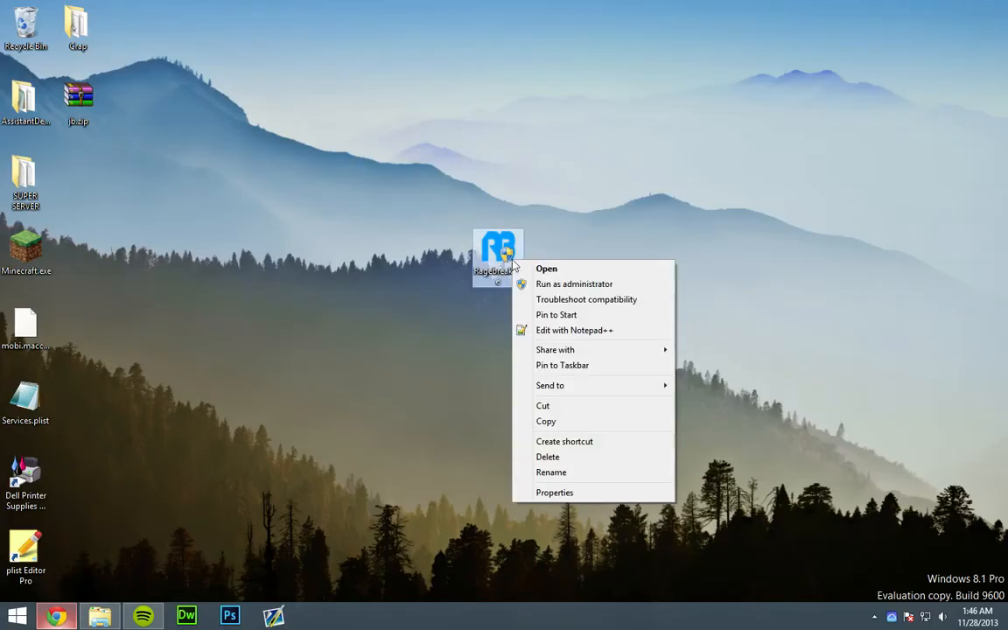
Run the RageBreak jailbreak tool as administrator and dismiss the stray Copy/Move menu
{"action": "left_click", "coordinate": [553, 492]}
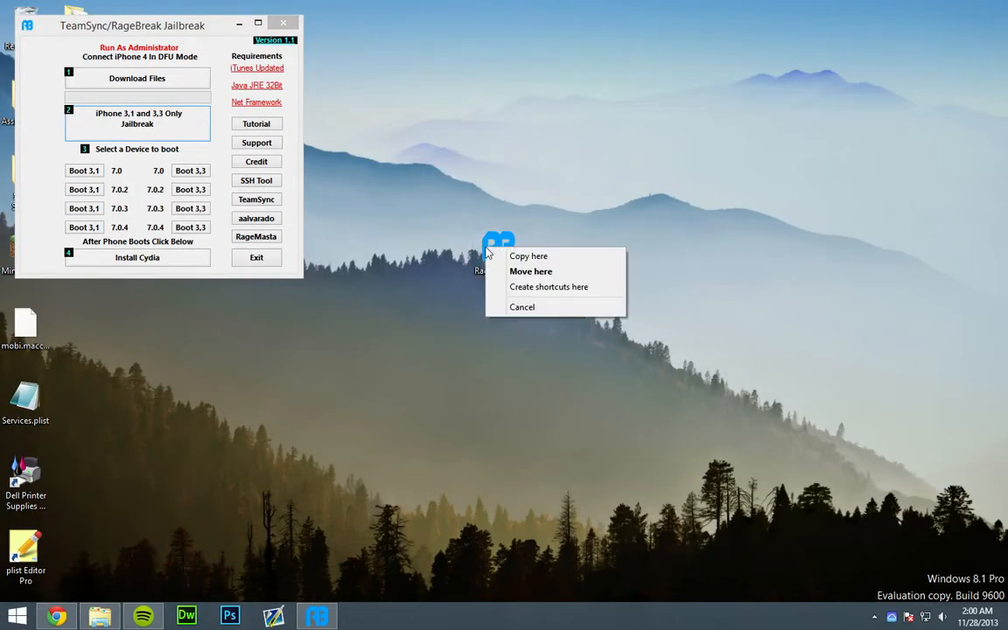
{"action": "right_click", "coordinate": [496, 249]}
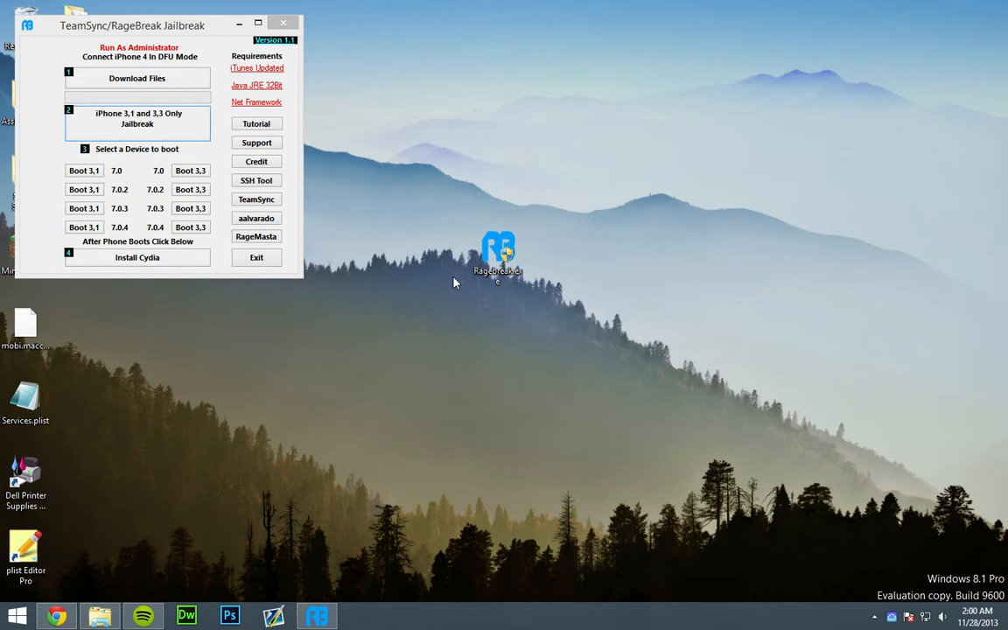
{"action": "mouse_move", "coordinate": [203, 95]}
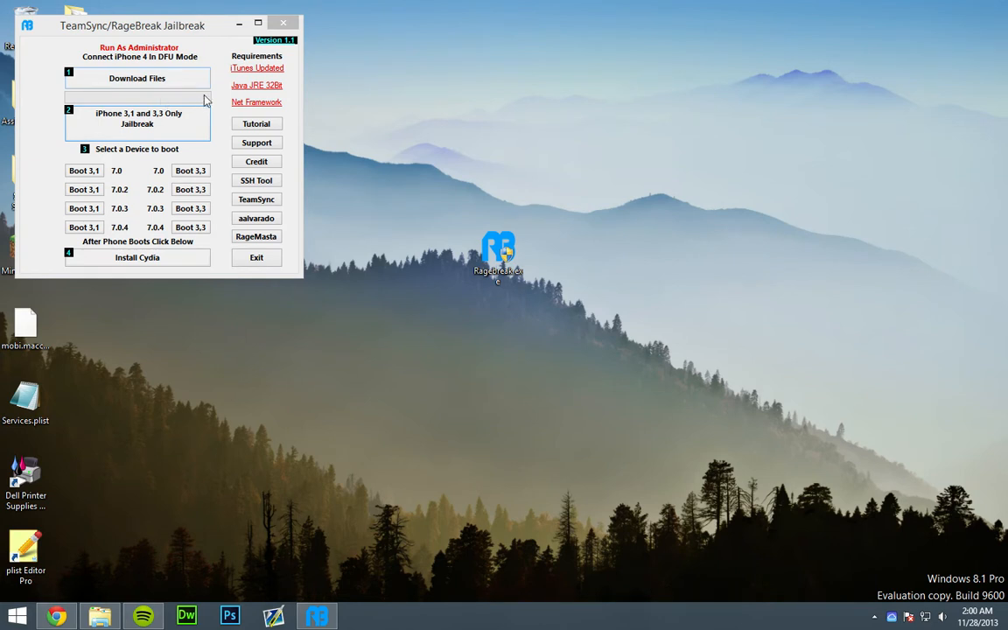
{"action": "mouse_move", "coordinate": [182, 121]}
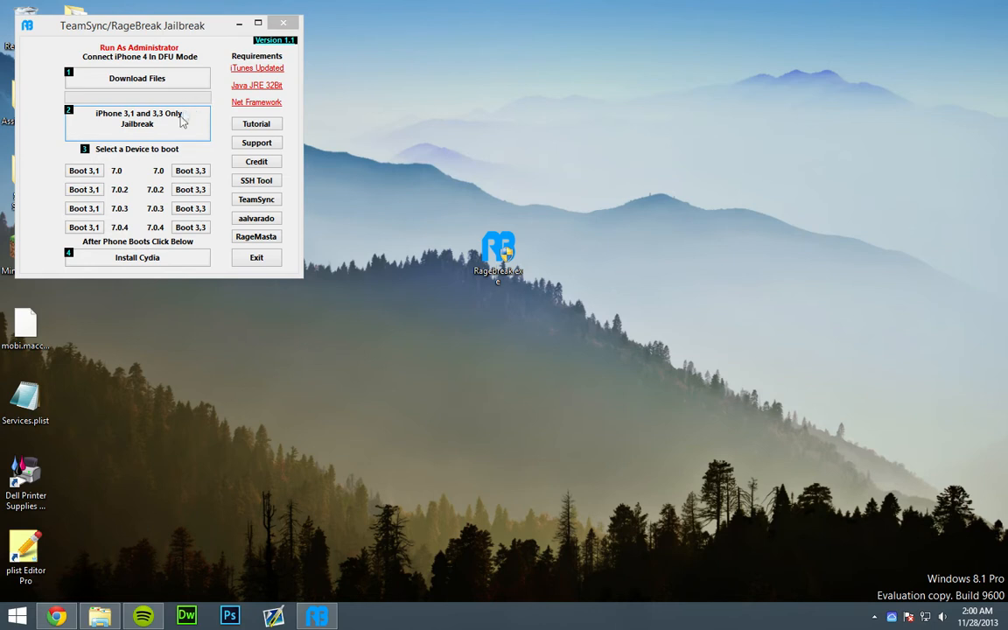
{"action": "mouse_move", "coordinate": [175, 129]}
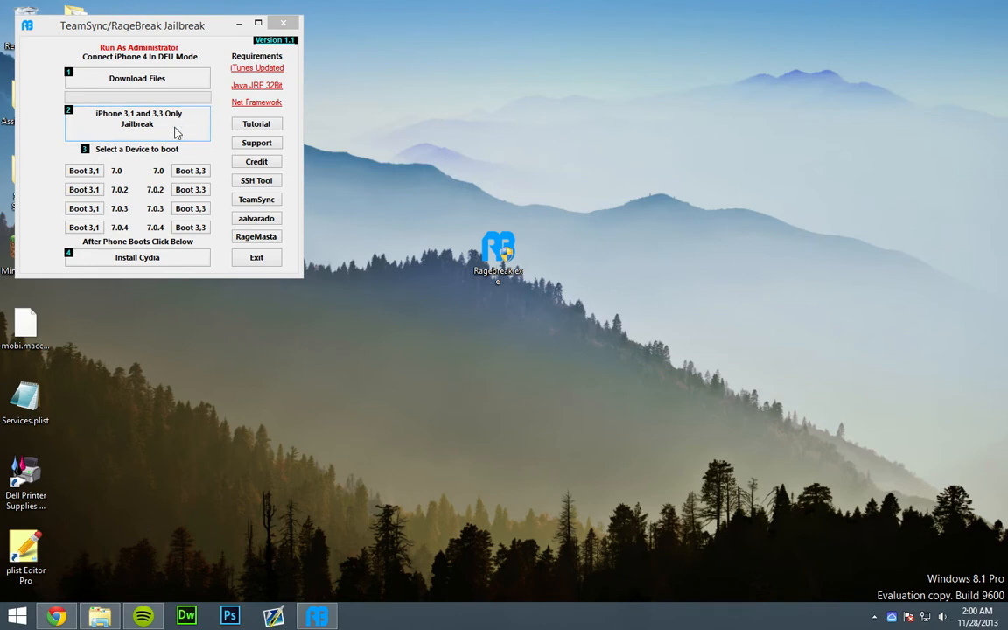
Start the 'iPhone 3,1 and 3,3 Only Jailbreak' and confirm the phone is in DFU mode
{"action": "left_click", "coordinate": [136, 119]}
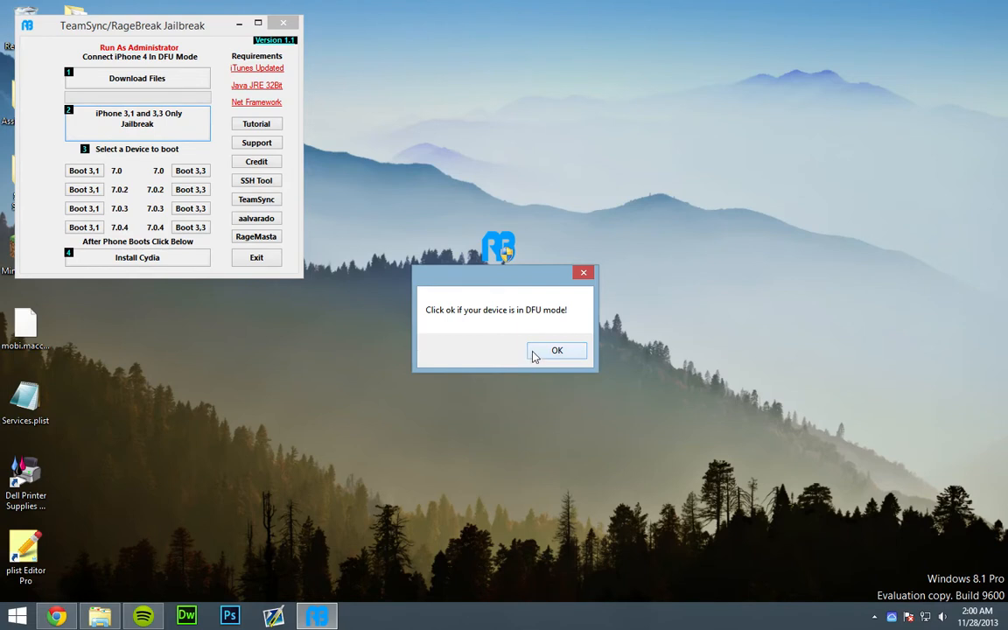
{"action": "mouse_move", "coordinate": [540, 353]}
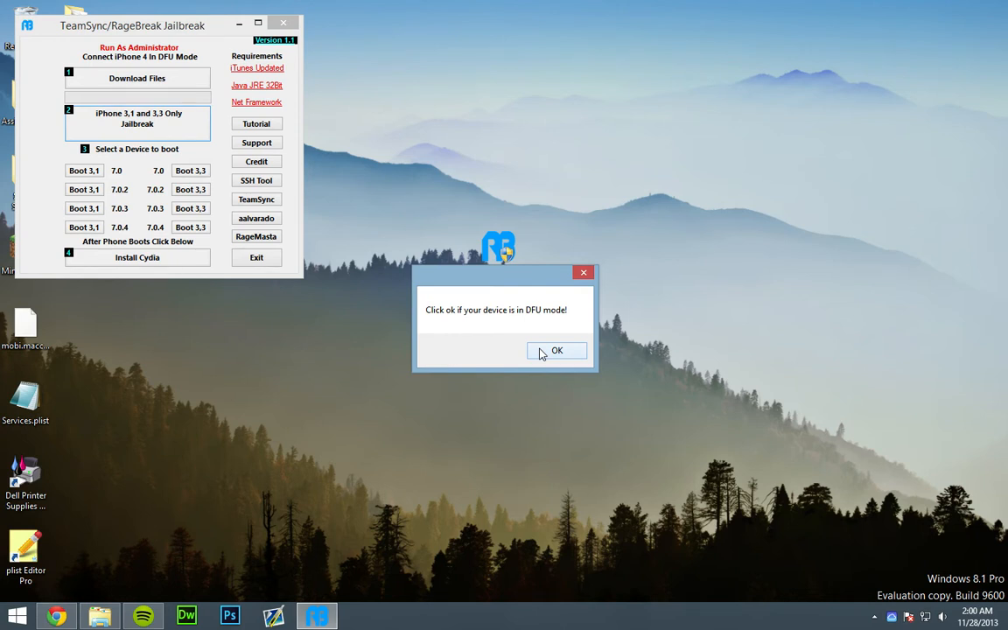
{"action": "left_click", "coordinate": [557, 350]}
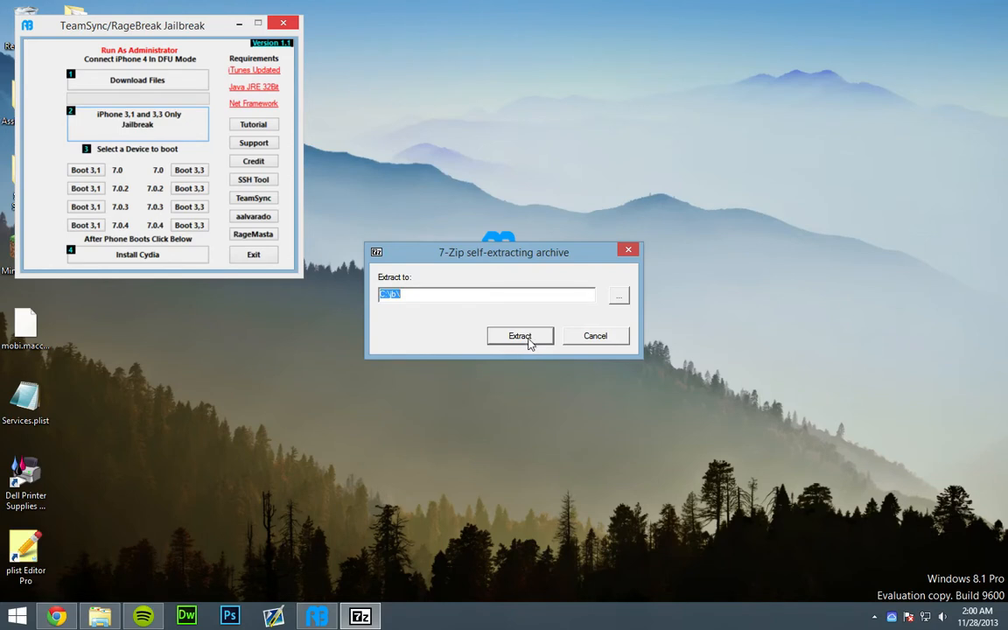
Extract the 7-Zip archive to the suggested folder, answering No to both file-replace prompts
{"action": "left_click", "coordinate": [519, 336]}
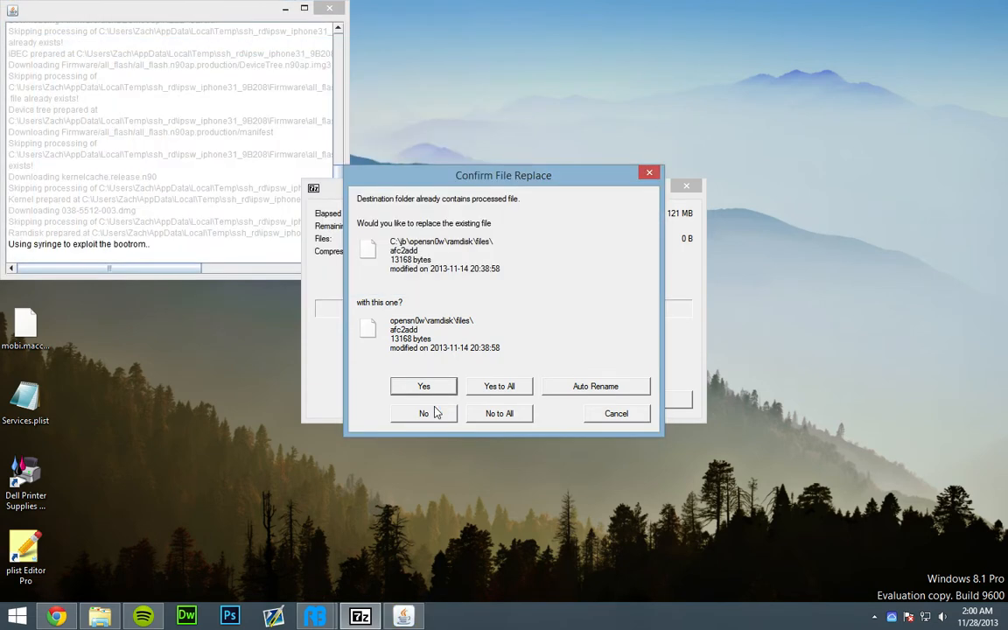
{"action": "left_click", "coordinate": [423, 387]}
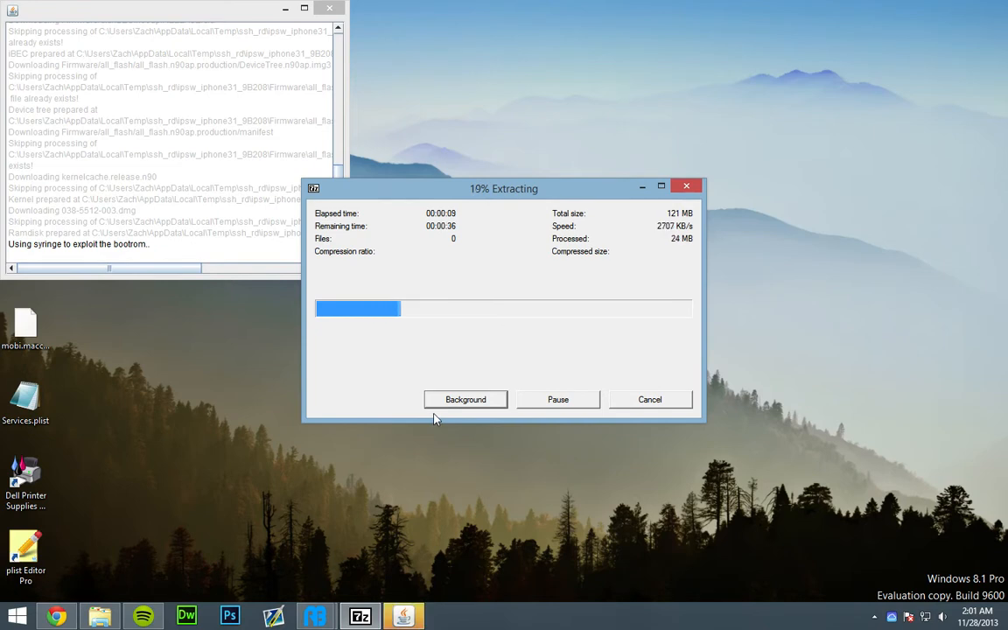
{"action": "left_click", "coordinate": [465, 399]}
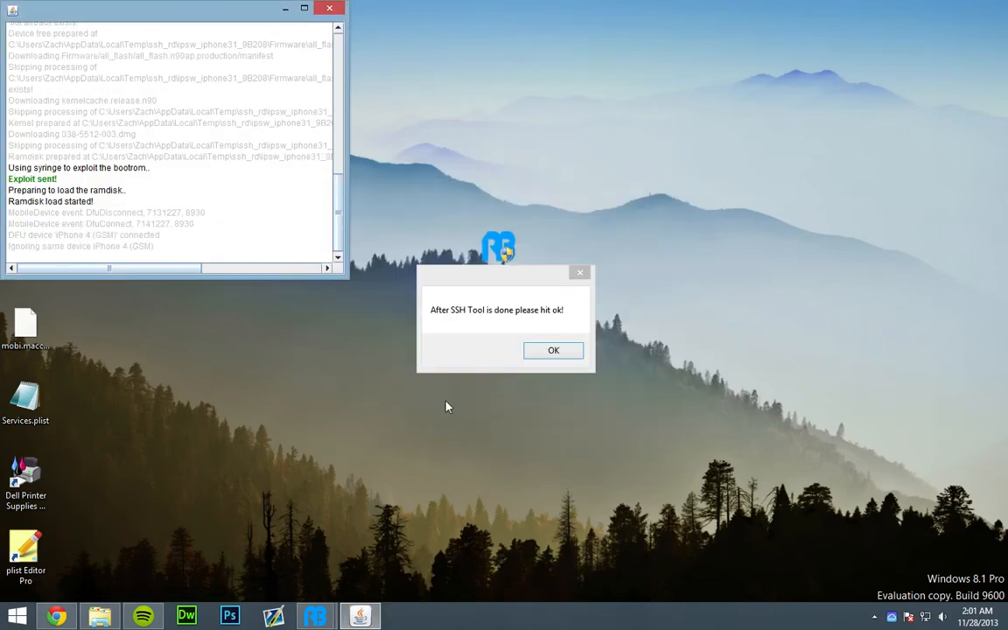
{"action": "mouse_move", "coordinate": [489, 365]}
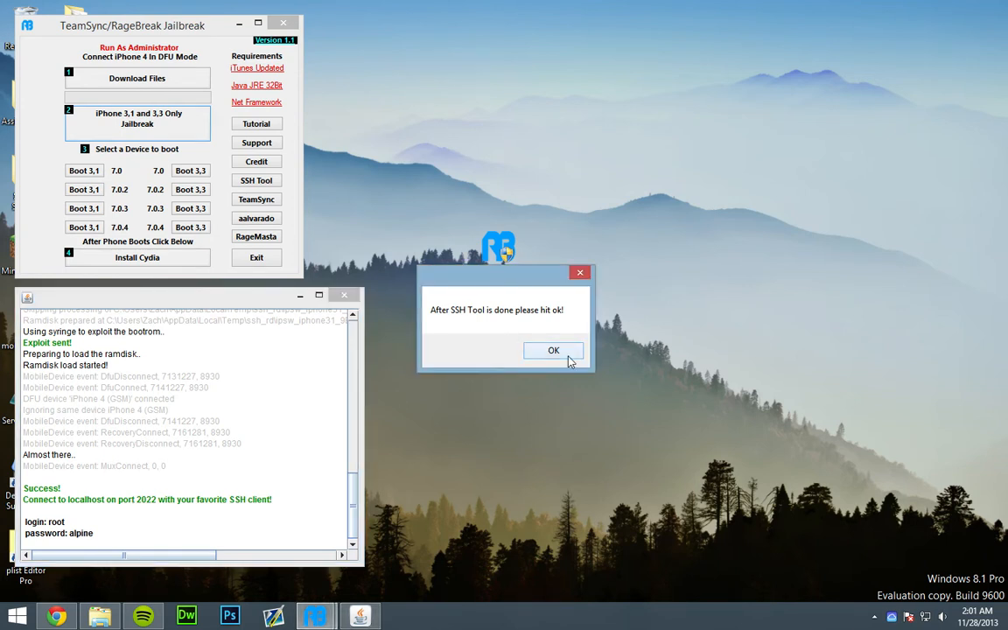
Confirm the SSH tool finished, let files transfer to the device, and acknowledge the Done message
{"action": "left_click", "coordinate": [552, 350]}
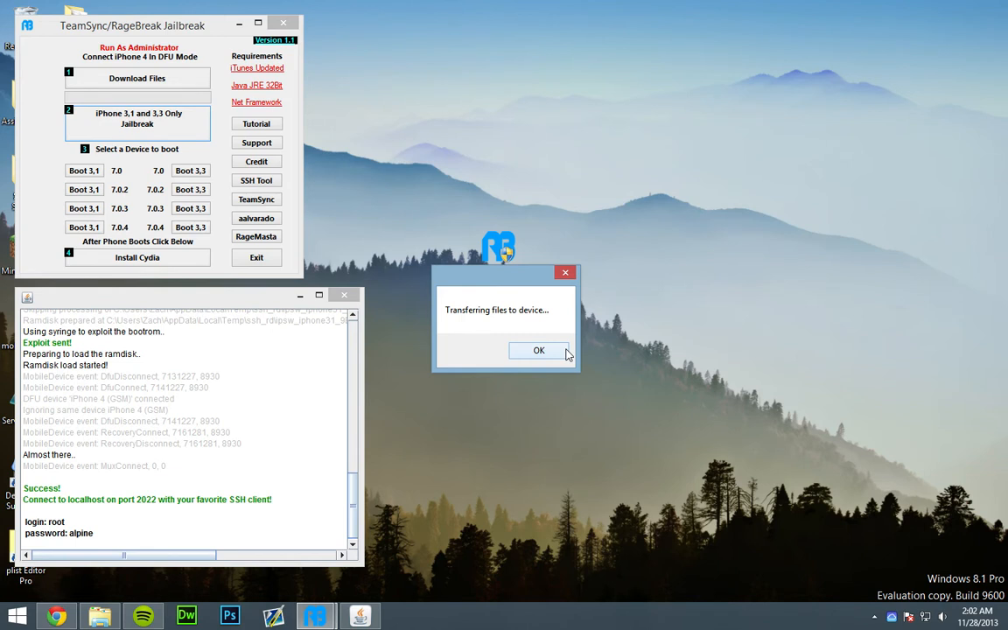
{"action": "left_click", "coordinate": [539, 350]}
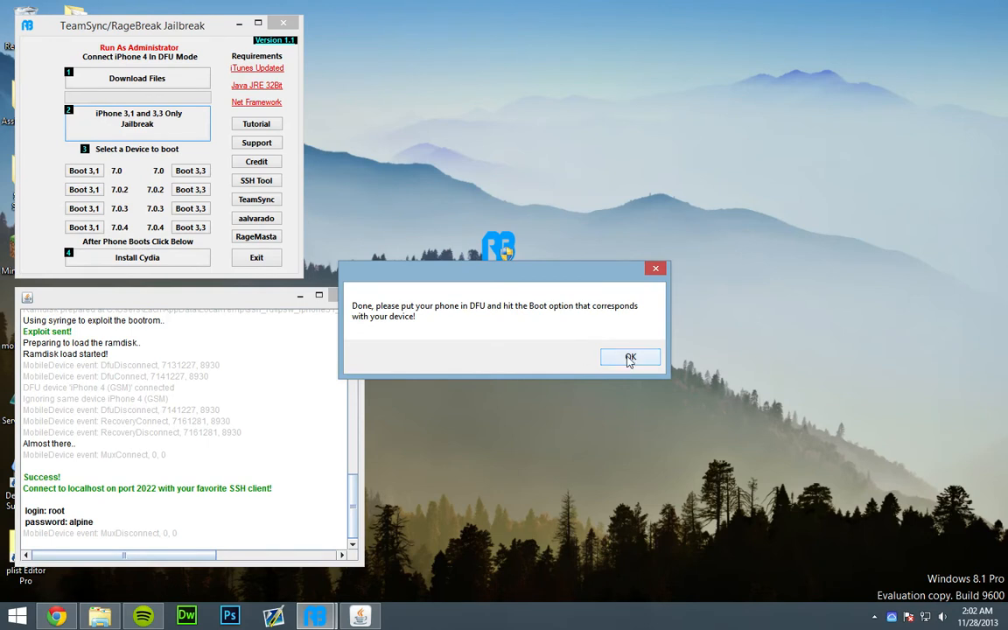
{"action": "left_click", "coordinate": [630, 357]}
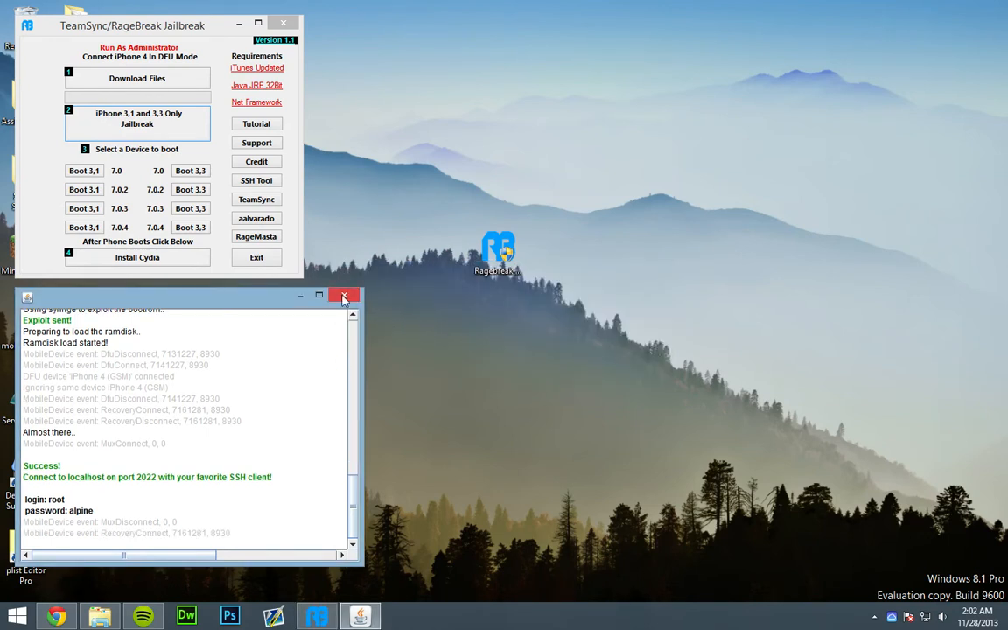
{"action": "mouse_move", "coordinate": [343, 296]}
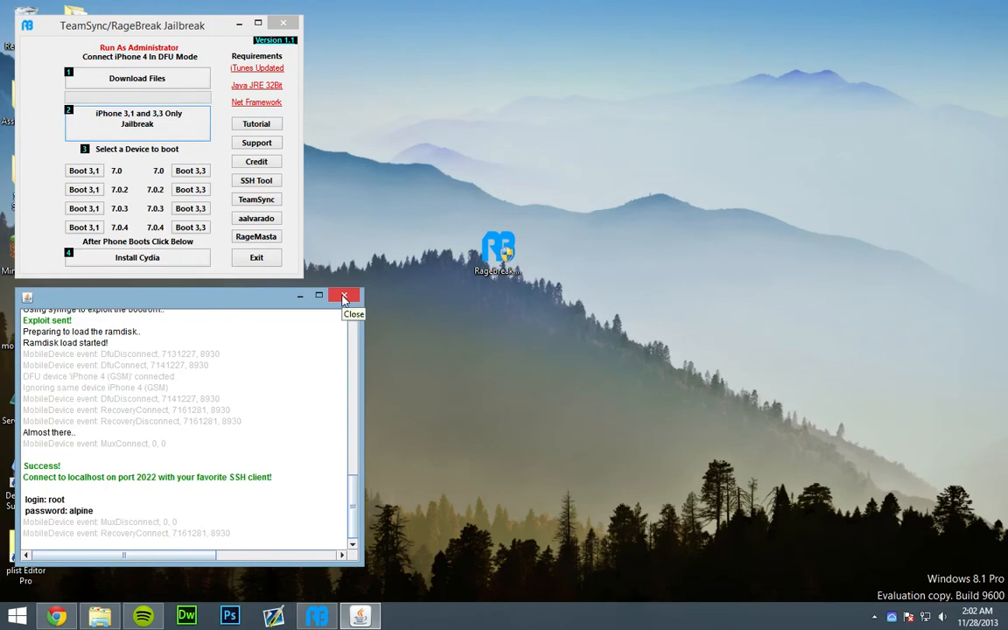
Close the ramdisk log window, leaving only the main jailbreak panel open
{"action": "left_click", "coordinate": [343, 293]}
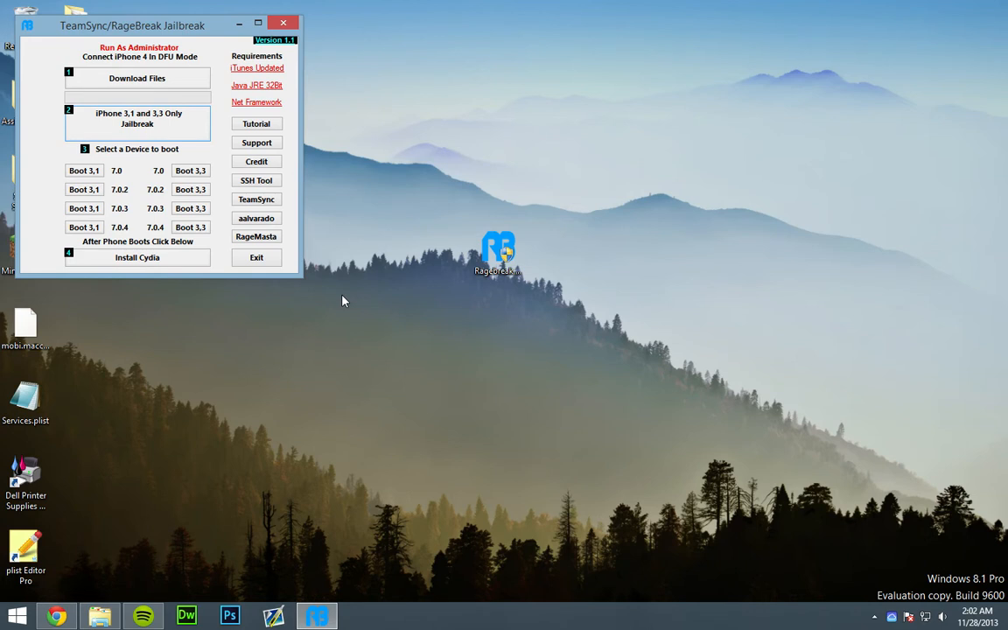
{"action": "mouse_move", "coordinate": [182, 238]}
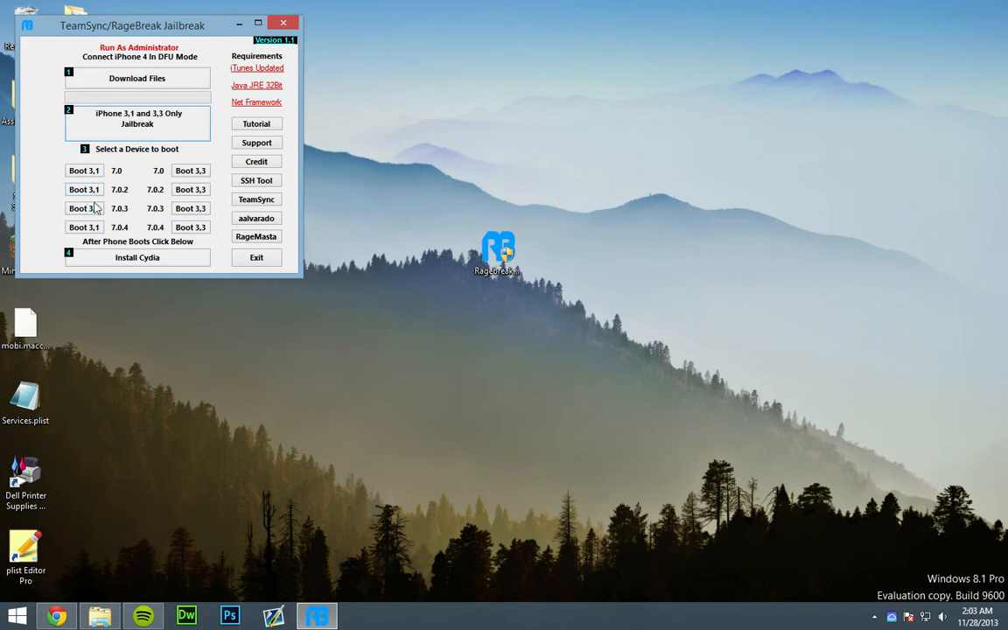
{"action": "mouse_move", "coordinate": [207, 217]}
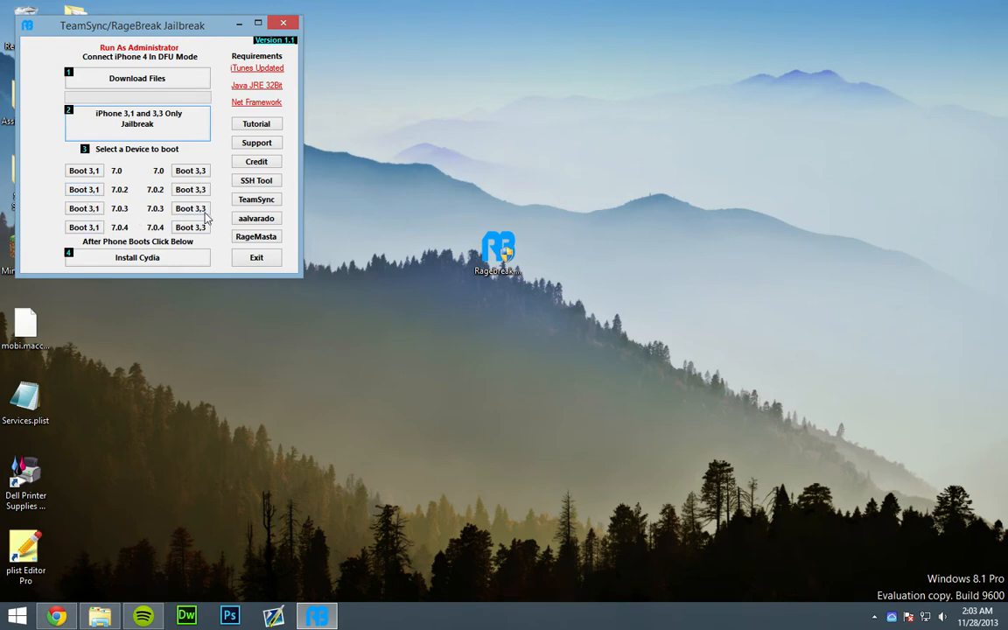
{"action": "mouse_move", "coordinate": [105, 228]}
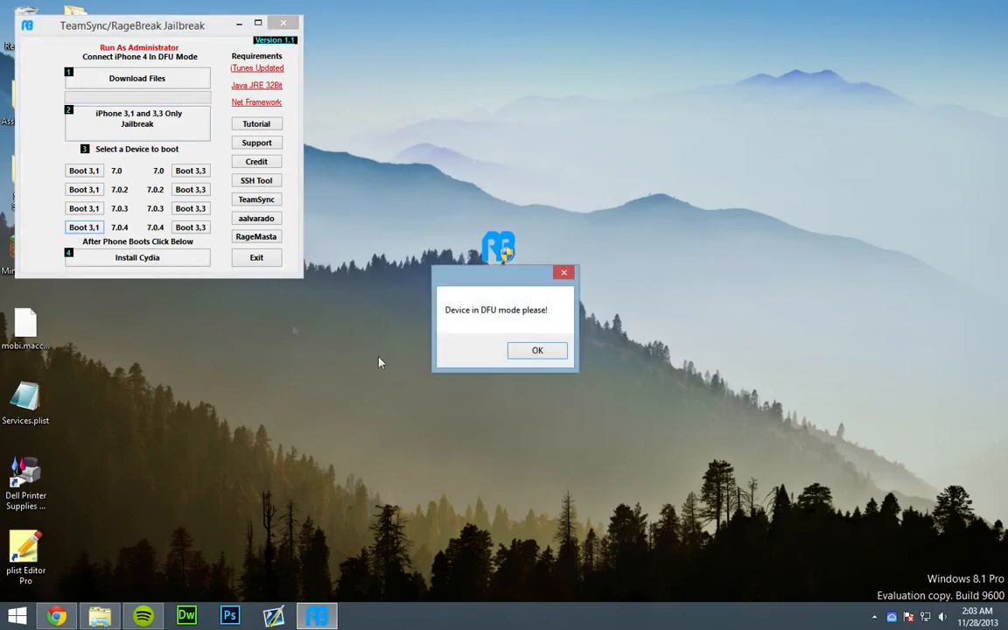
{"action": "left_click", "coordinate": [537, 350]}
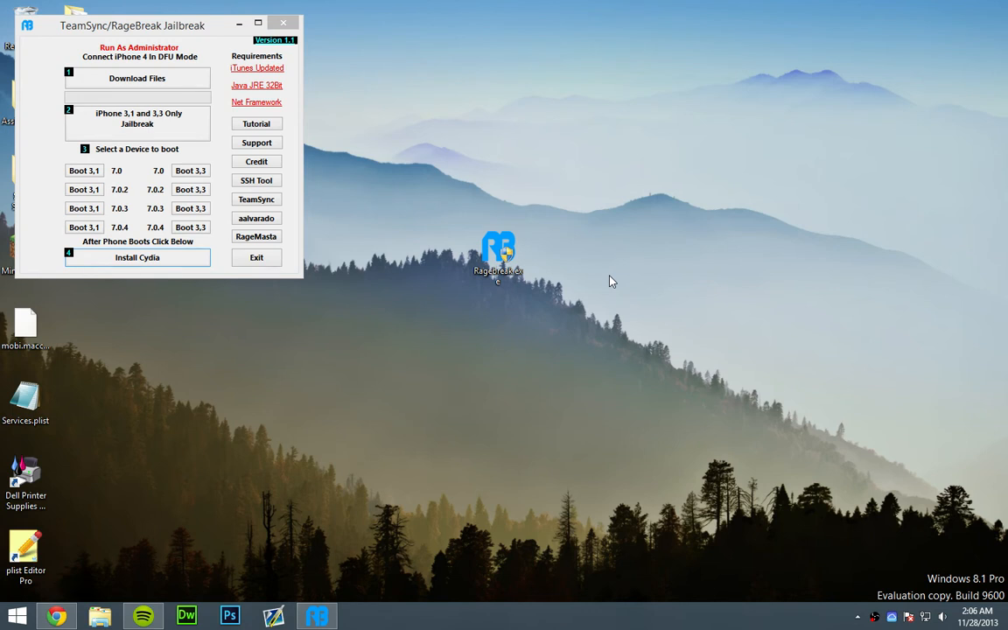
{"action": "mouse_move", "coordinate": [119, 357]}
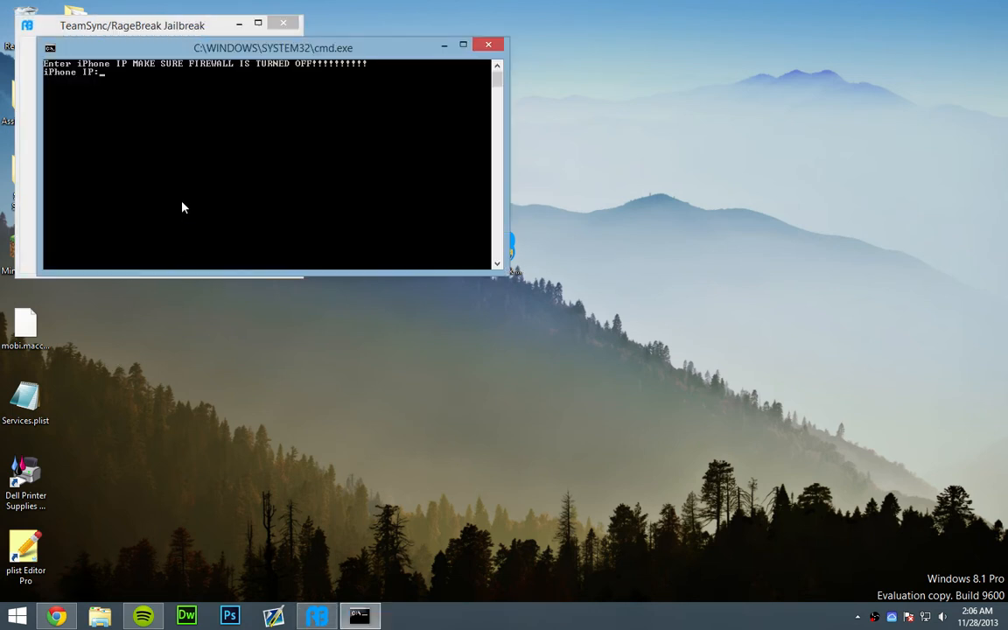
Enter the iPhone IP 192.168.0.105 and answer y to store its SSH host key
{"action": "type", "text": "1"}
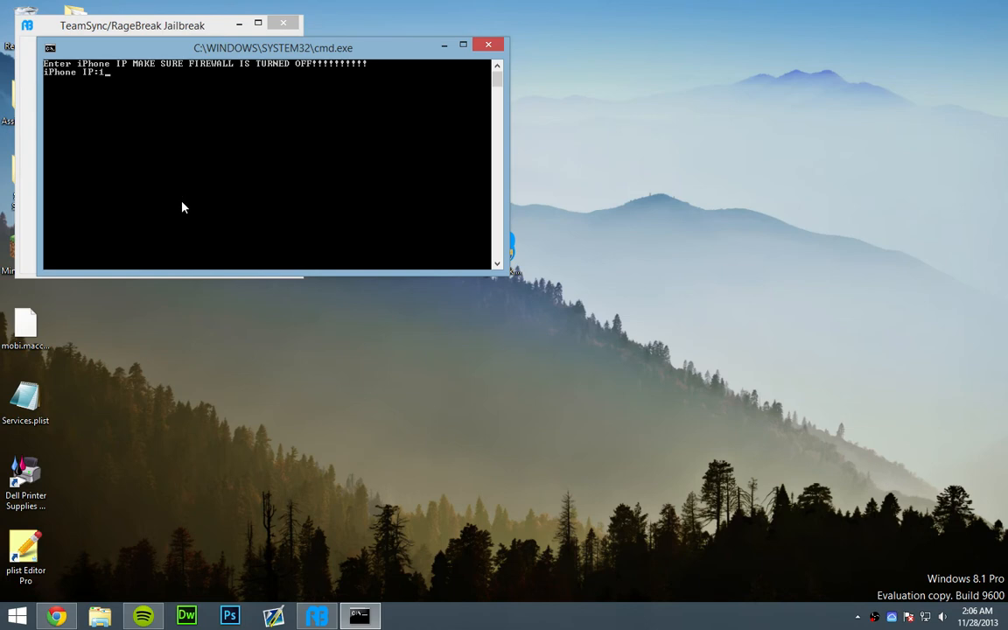
{"action": "type", "text": "92."}
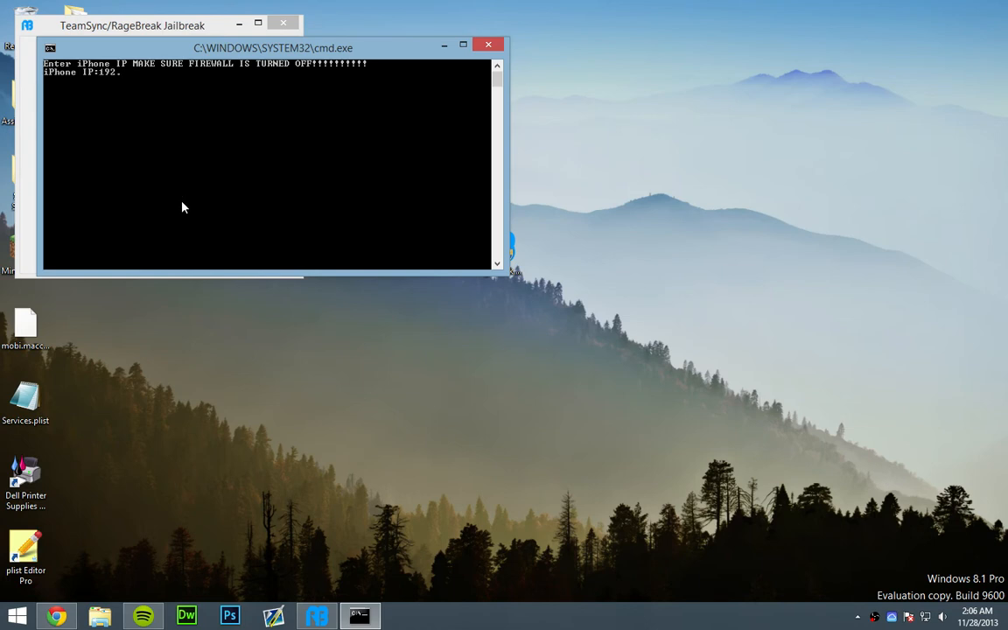
{"action": "type", "text": "168.0."}
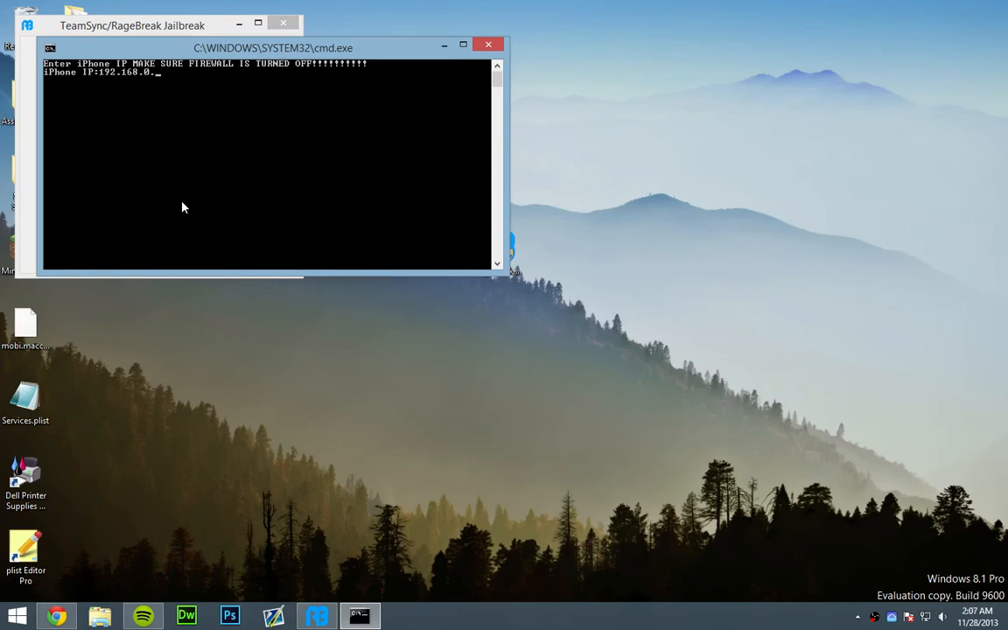
{"action": "type", "text": "105"}
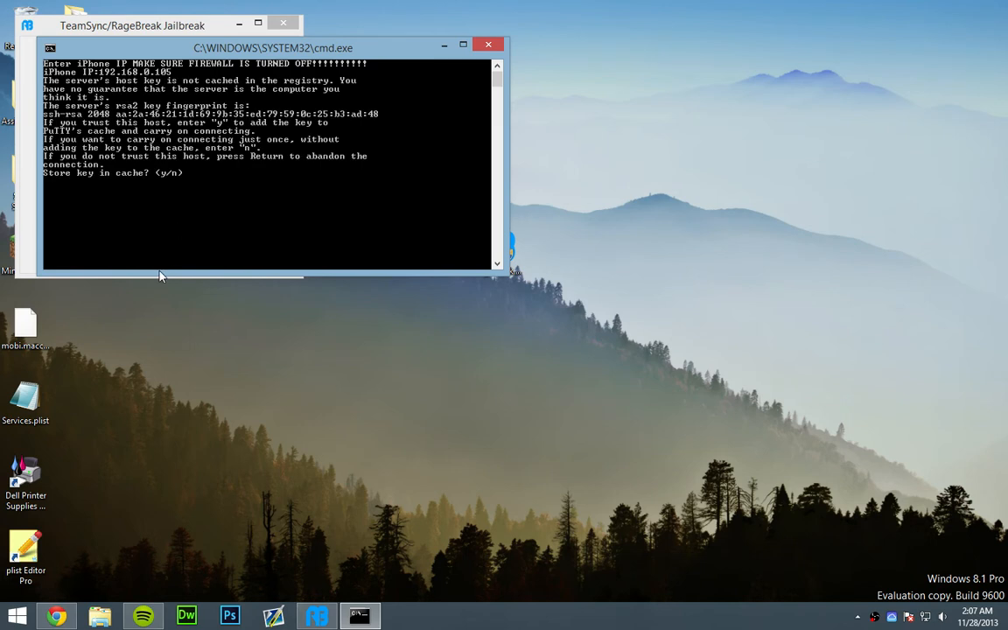
{"action": "mouse_move", "coordinate": [190, 217]}
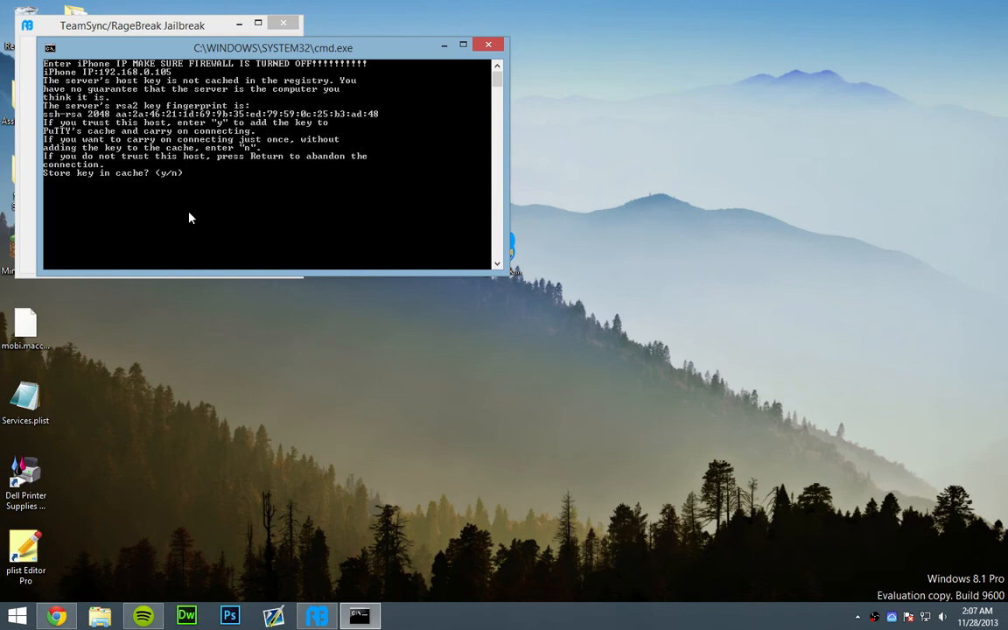
{"action": "type", "text": "y"}
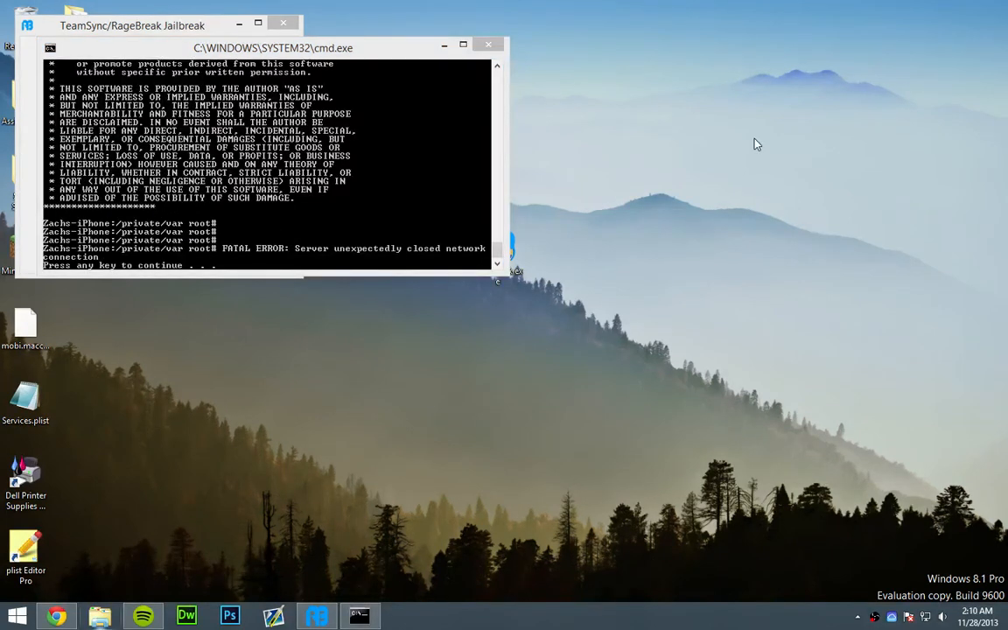
{"action": "mouse_move", "coordinate": [289, 119]}
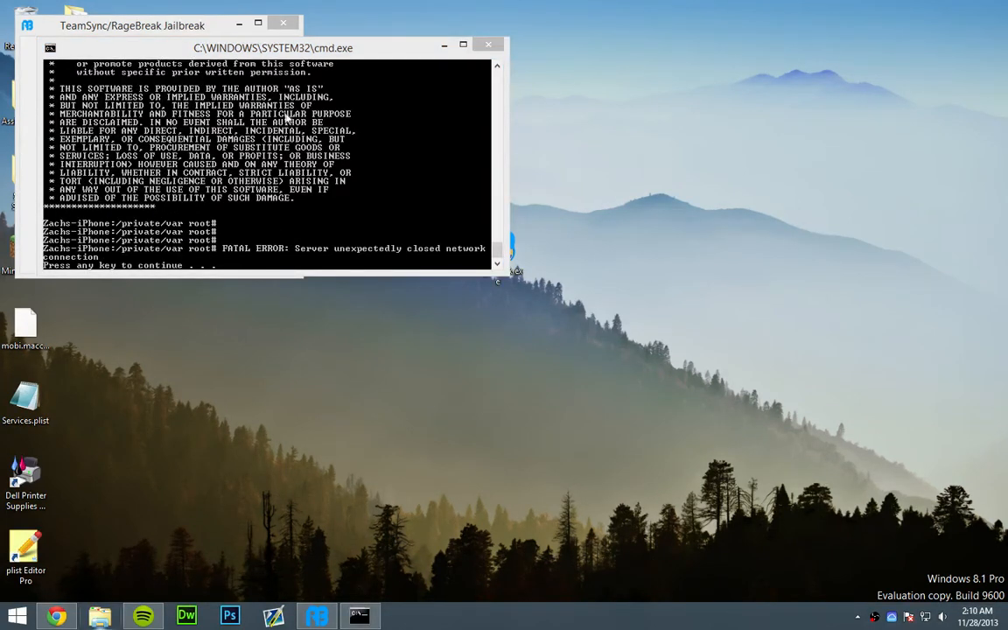
{"action": "mouse_move", "coordinate": [278, 91]}
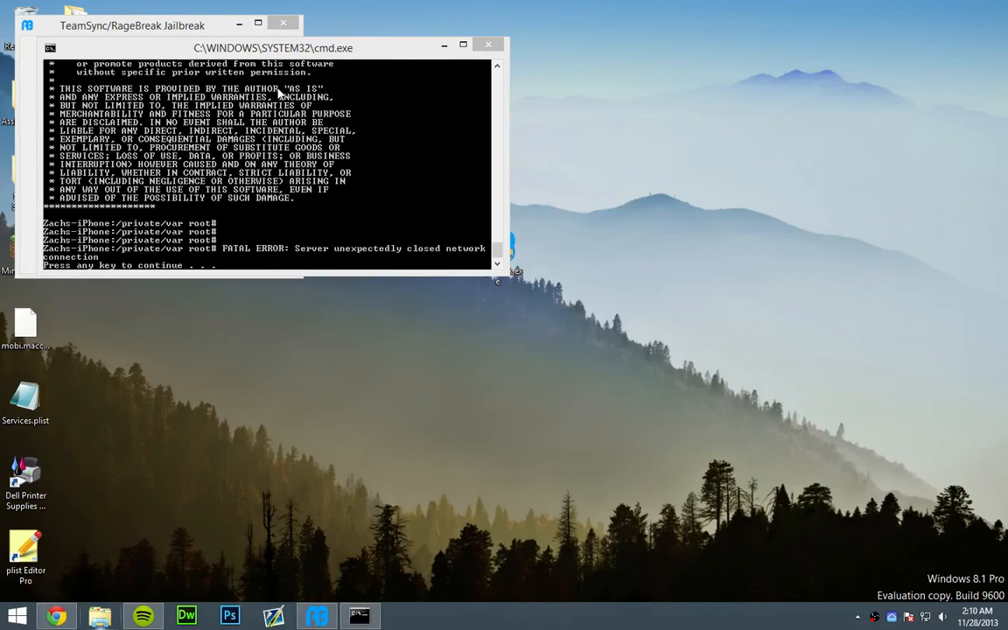
{"action": "mouse_move", "coordinate": [385, 71]}
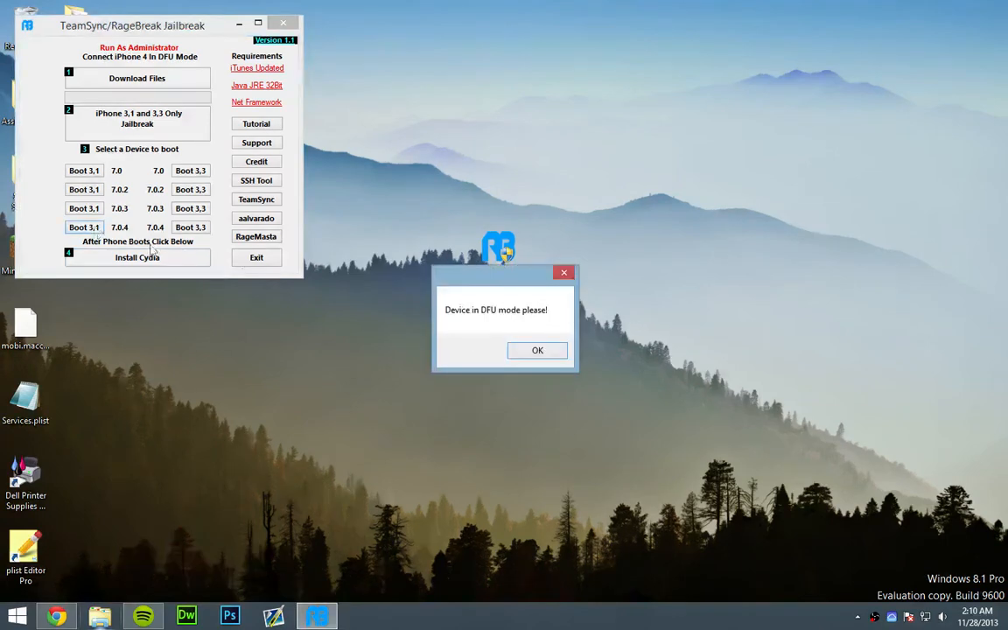
Confirm the 'Device in DFU mode please!' prompt so the boot console starts sending chunks
{"action": "left_click", "coordinate": [537, 350]}
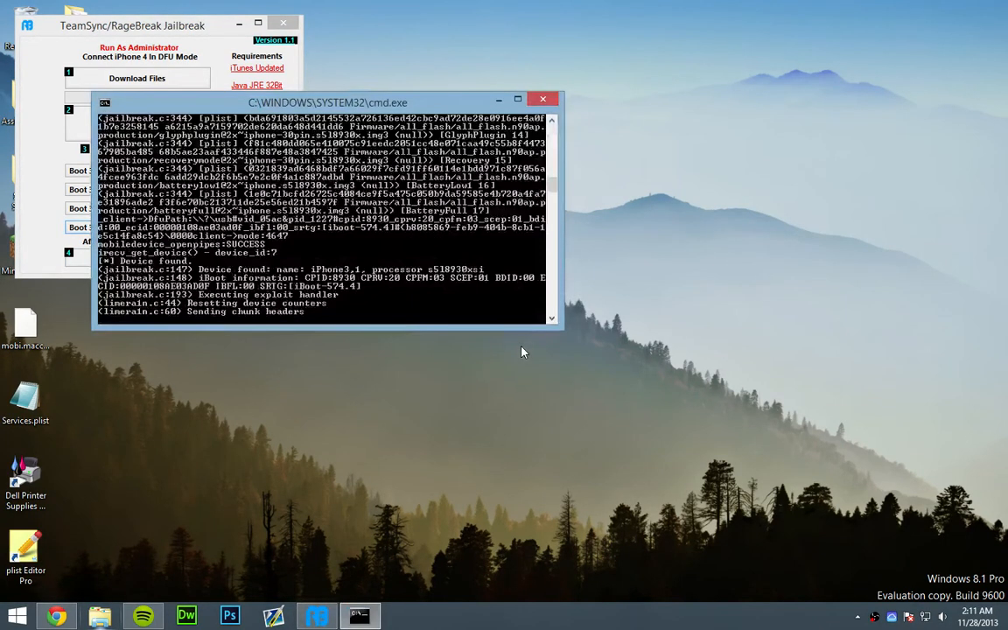